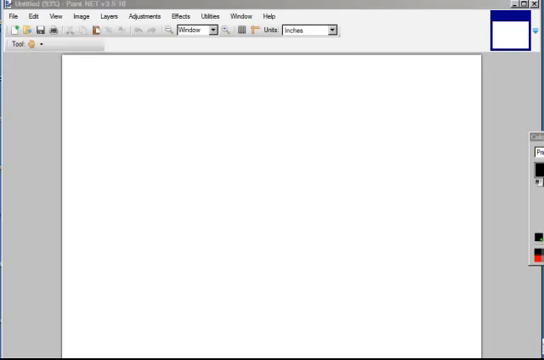
mouse_move(504, 324)
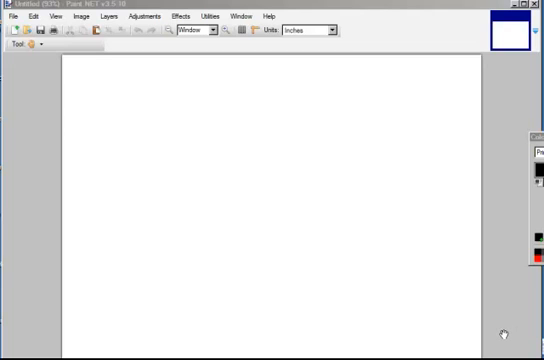
mouse_move(508, 300)
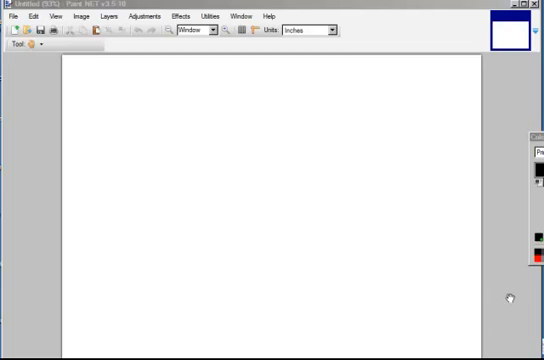
mouse_move(476, 300)
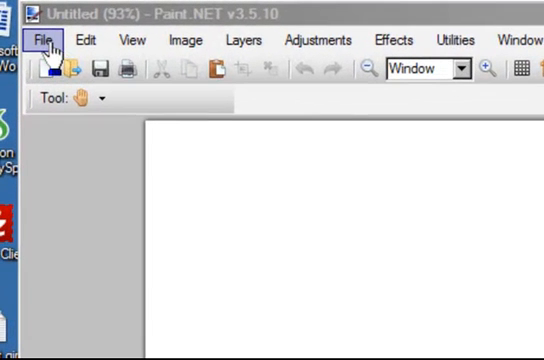
Create a new blank image 500 px wide and 500 px tall from File > New
click(42, 40)
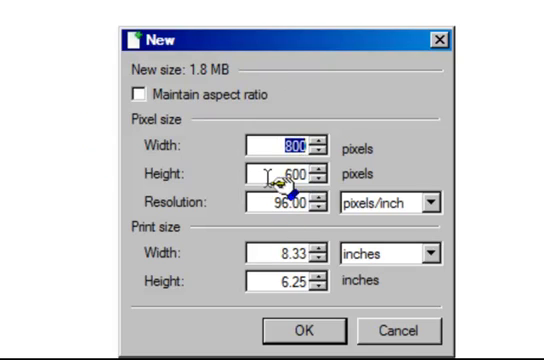
mouse_move(150, 104)
text(500)
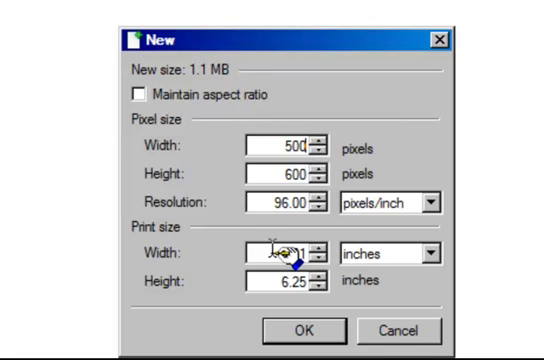
triple_click(284, 174)
text(500)
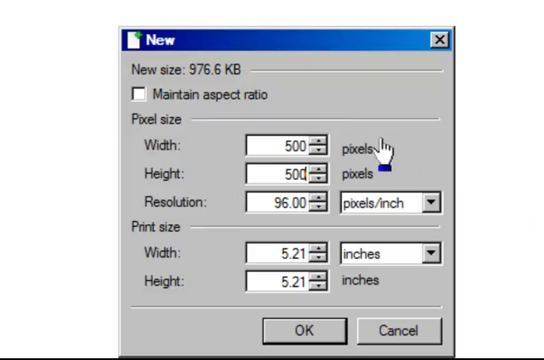
mouse_move(312, 328)
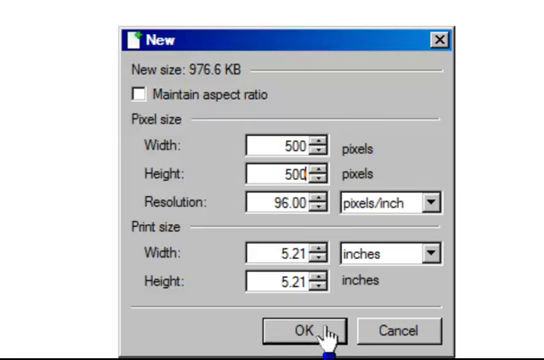
click(300, 328)
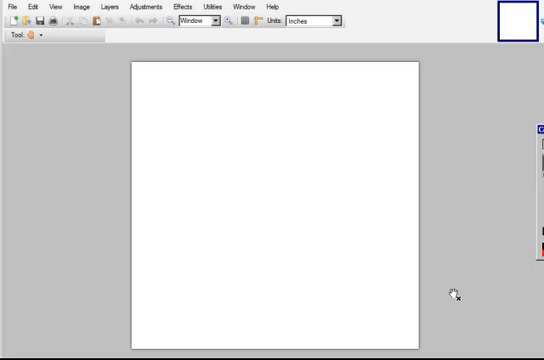
mouse_move(448, 272)
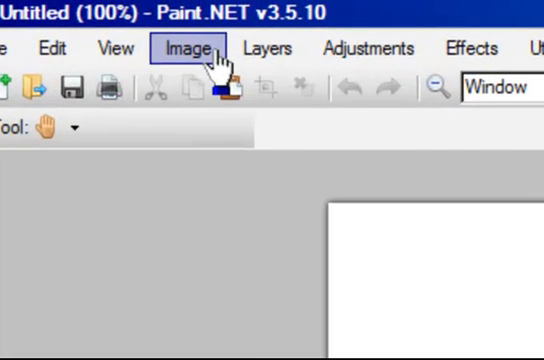
Reach the Canvas Size settings showing the current 500 × 500 dimensions
click(196, 48)
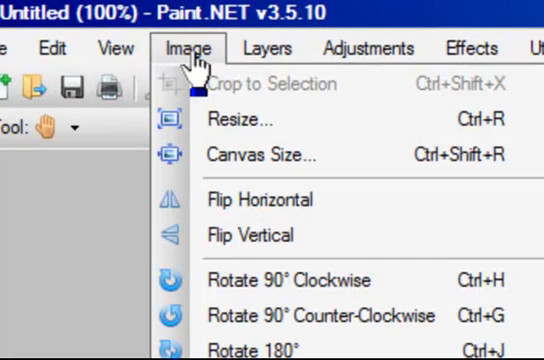
mouse_move(260, 156)
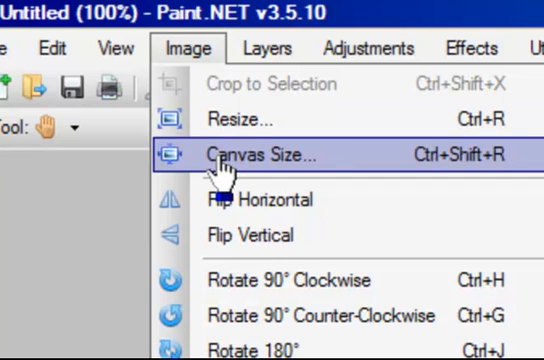
click(264, 156)
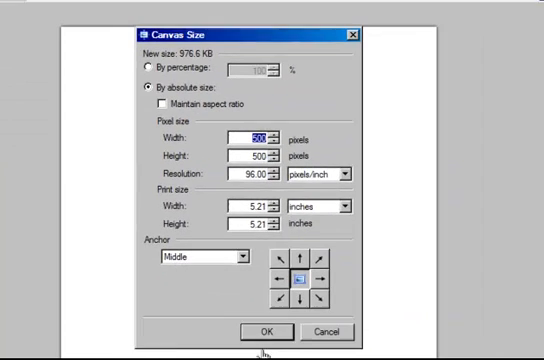